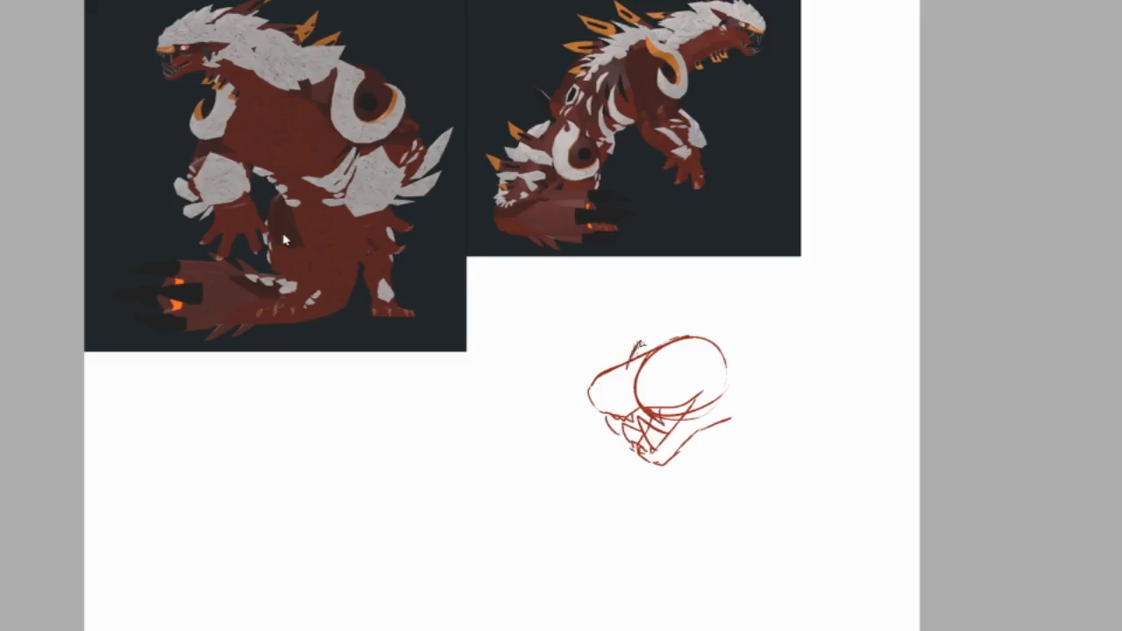
- Add horns and an eye to the red head, then sketch the crouching body
drag(631, 360, 754, 303)
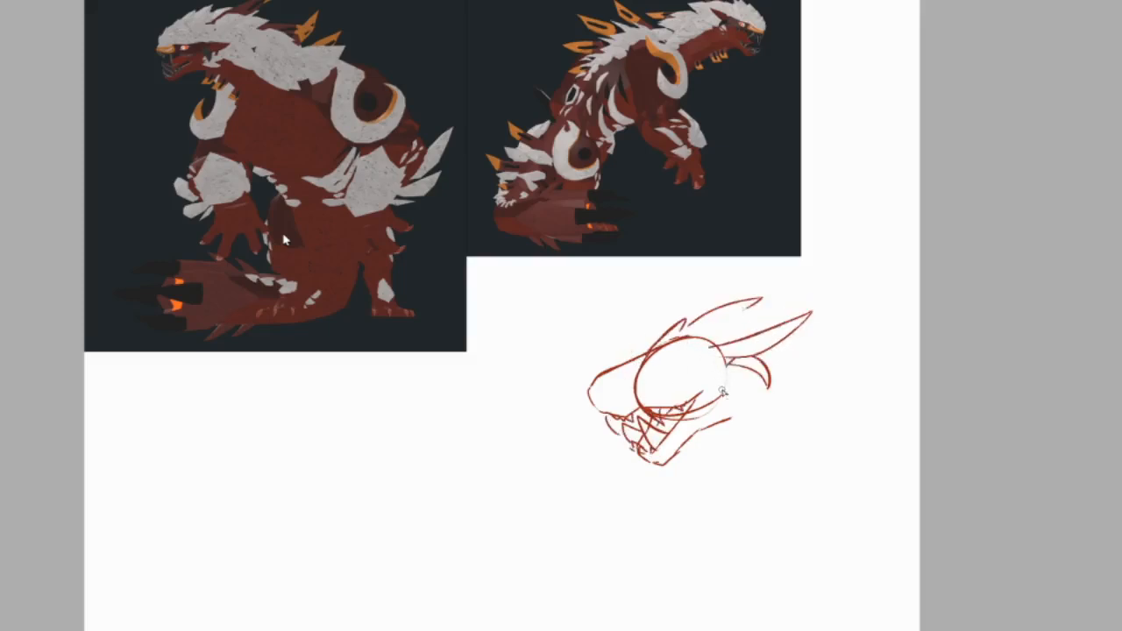
drag(640, 386, 693, 377)
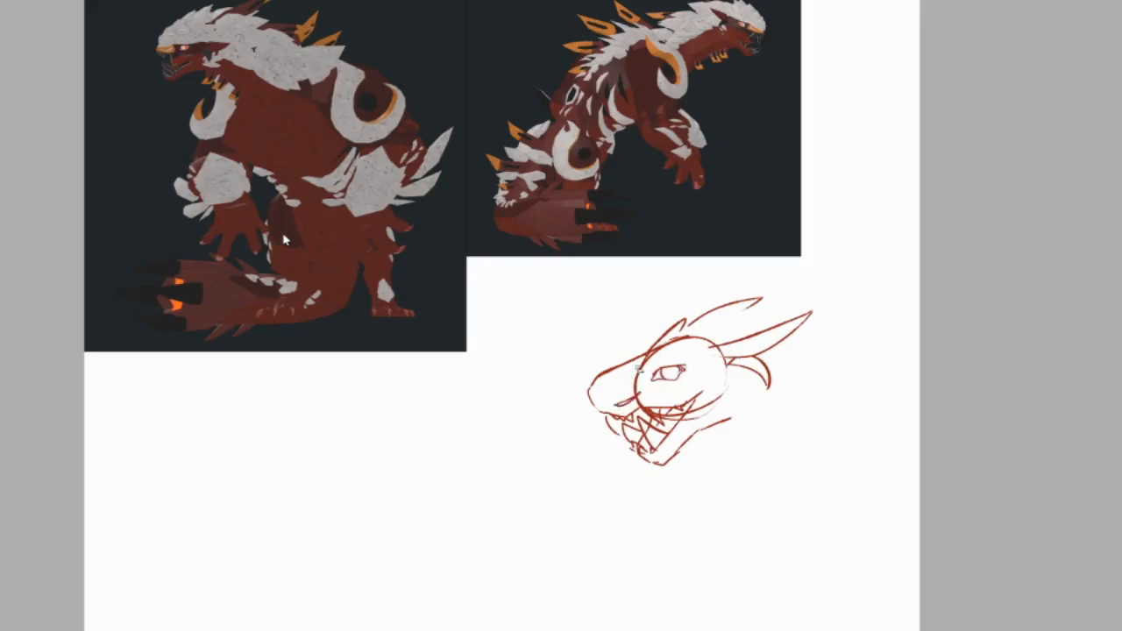
drag(693, 346, 601, 399)
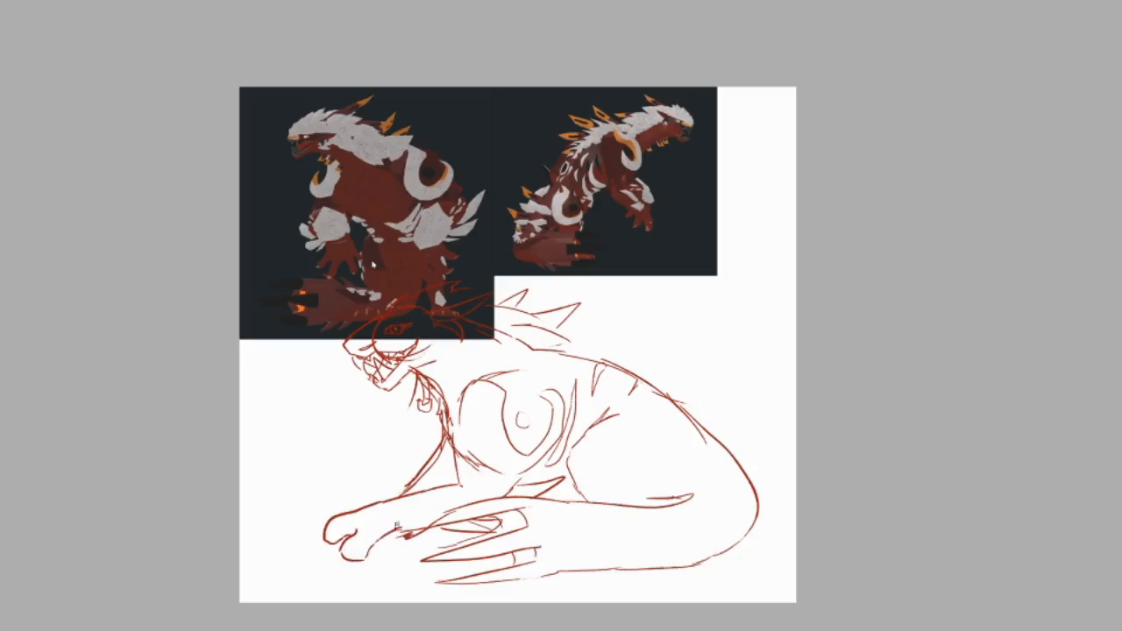
drag(368, 526, 351, 561)
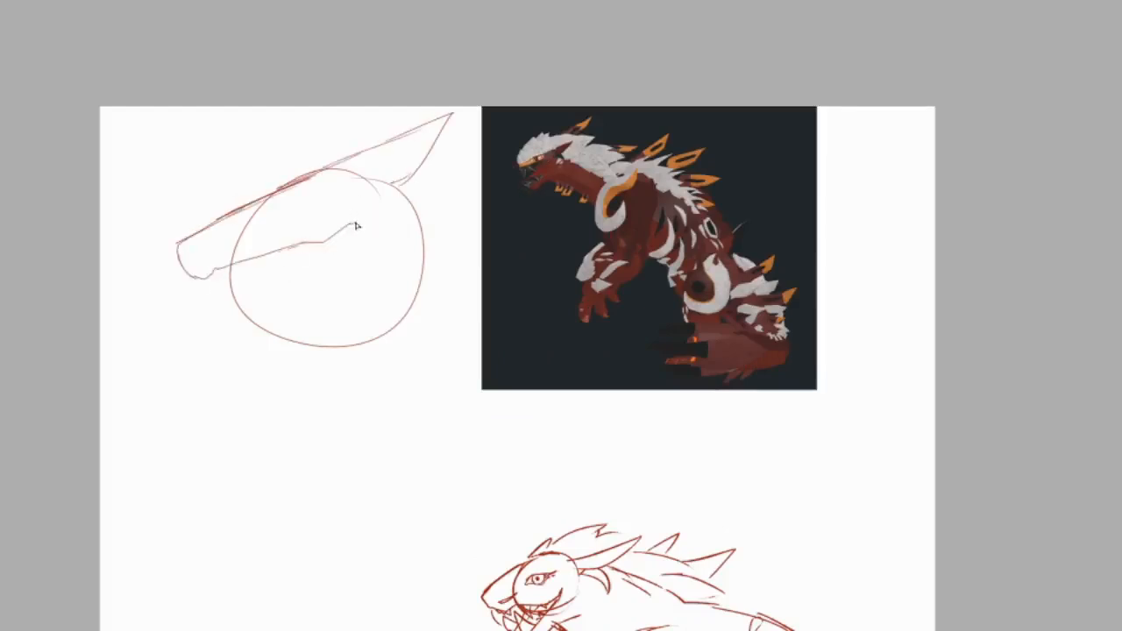
- Line a large red roaring head with fangs over its construction circle
drag(360, 233, 255, 342)
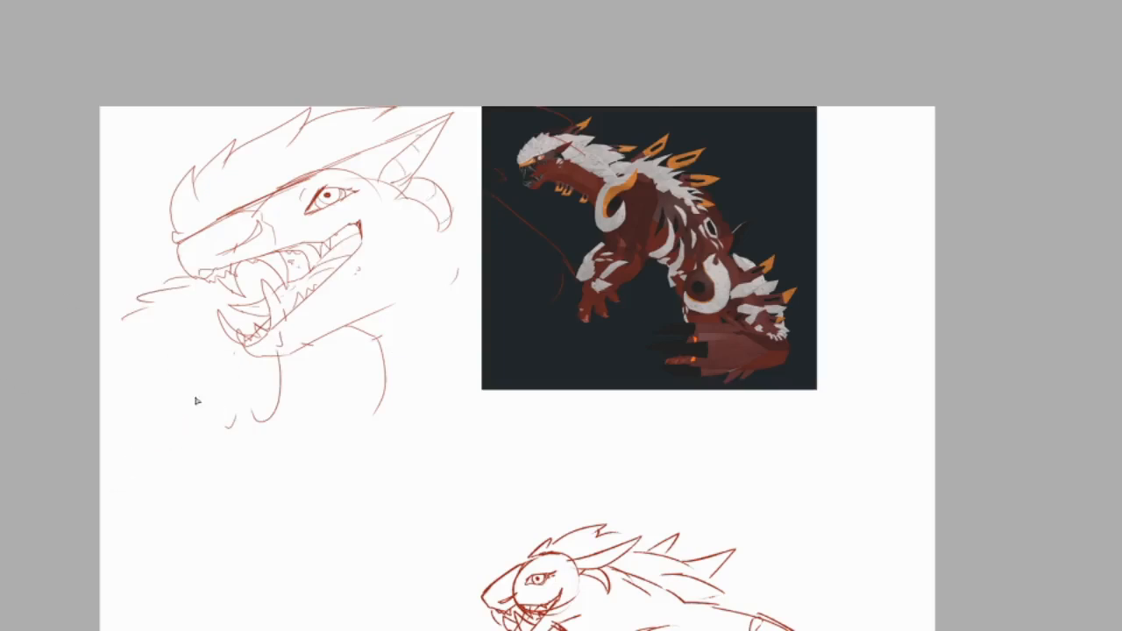
mouse_move(342, 464)
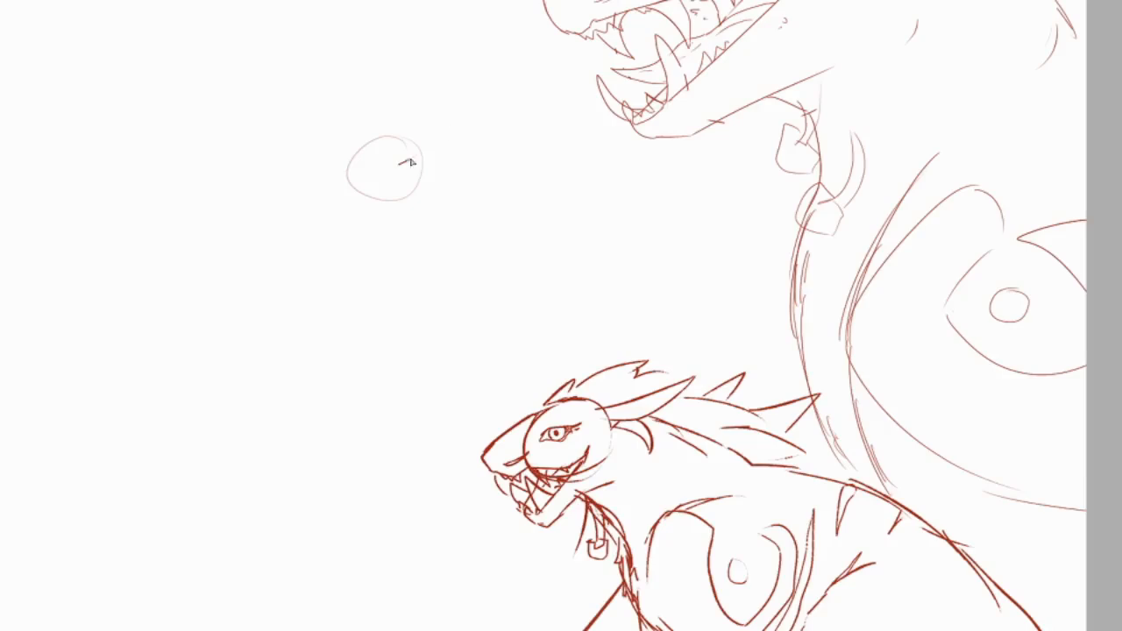
- Sketch the small front-facing red creature's head and extend its body downward
drag(360, 167, 417, 162)
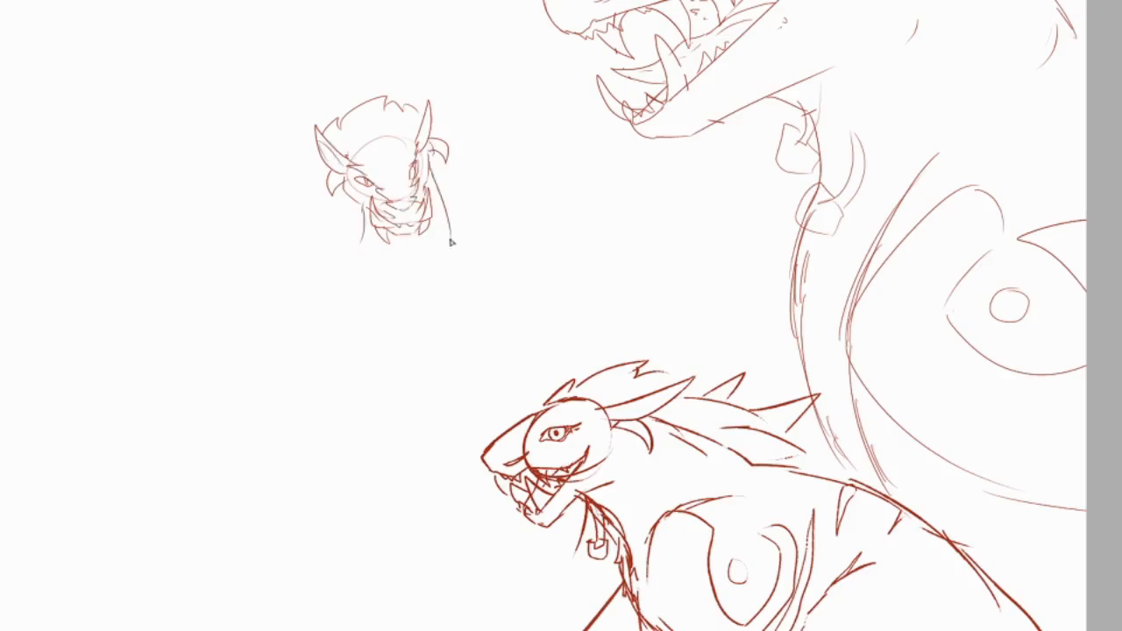
mouse_move(476, 250)
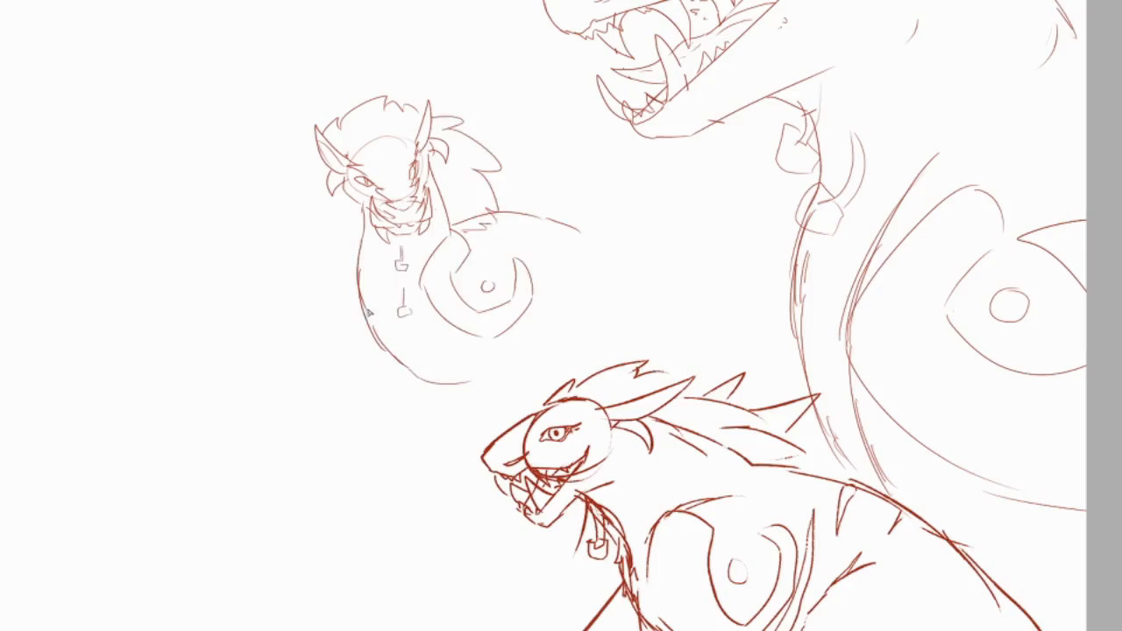
drag(368, 315, 434, 474)
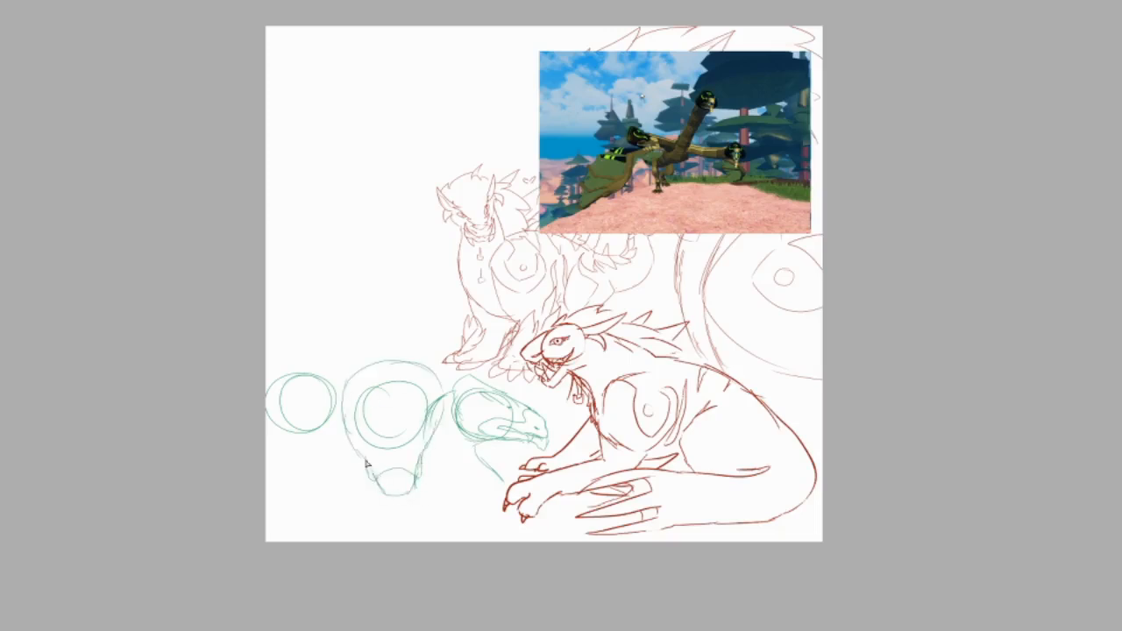
- Draw green construction shapes for the middle dragon head
drag(364, 464, 430, 394)
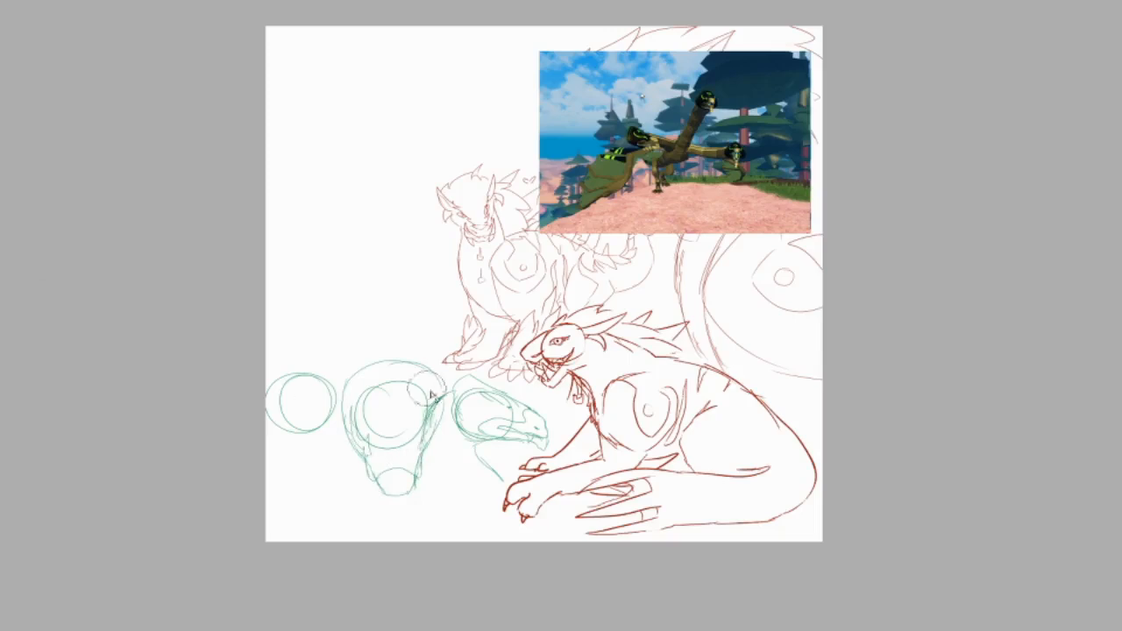
drag(429, 394, 360, 452)
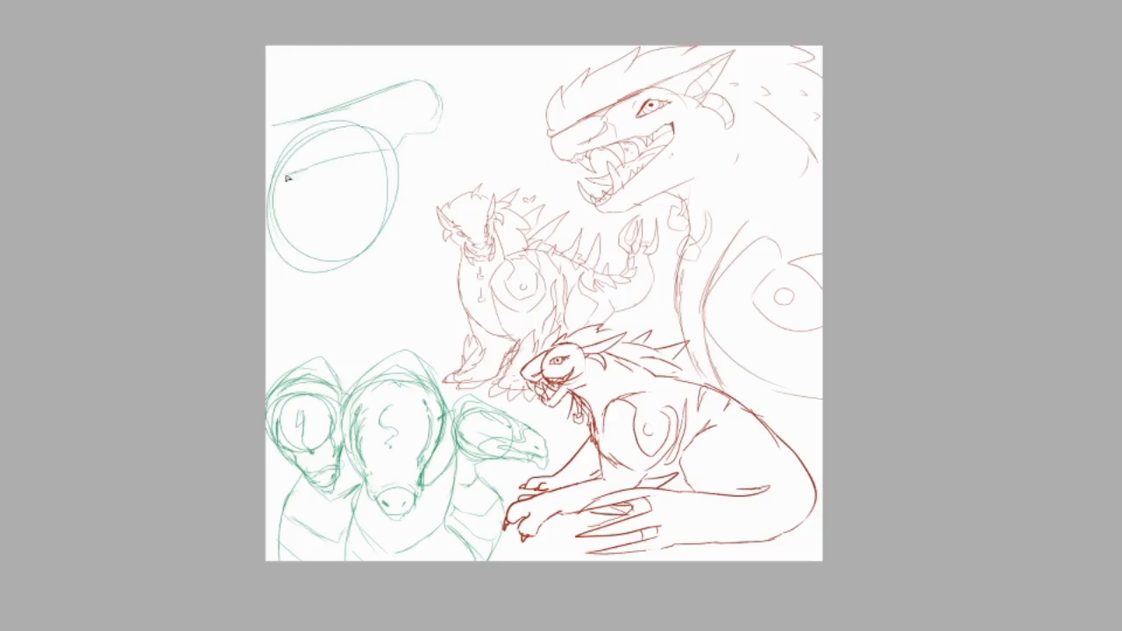
- Sketch a green roaring dragon head at upper left, then tilt and shift it into place
drag(292, 175, 372, 231)
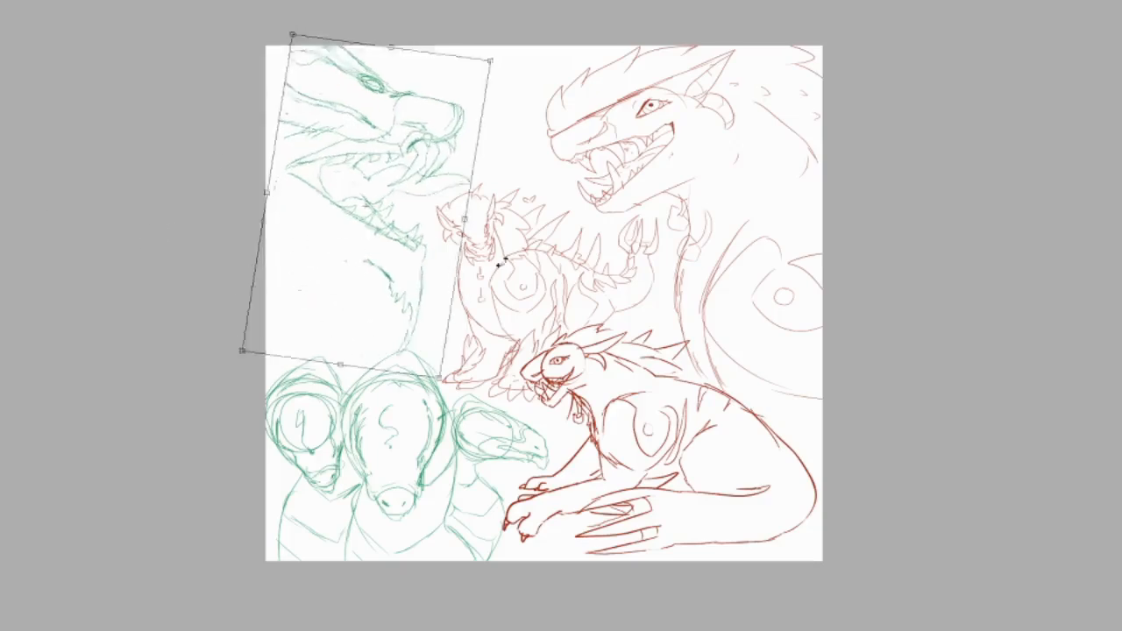
drag(504, 263, 412, 256)
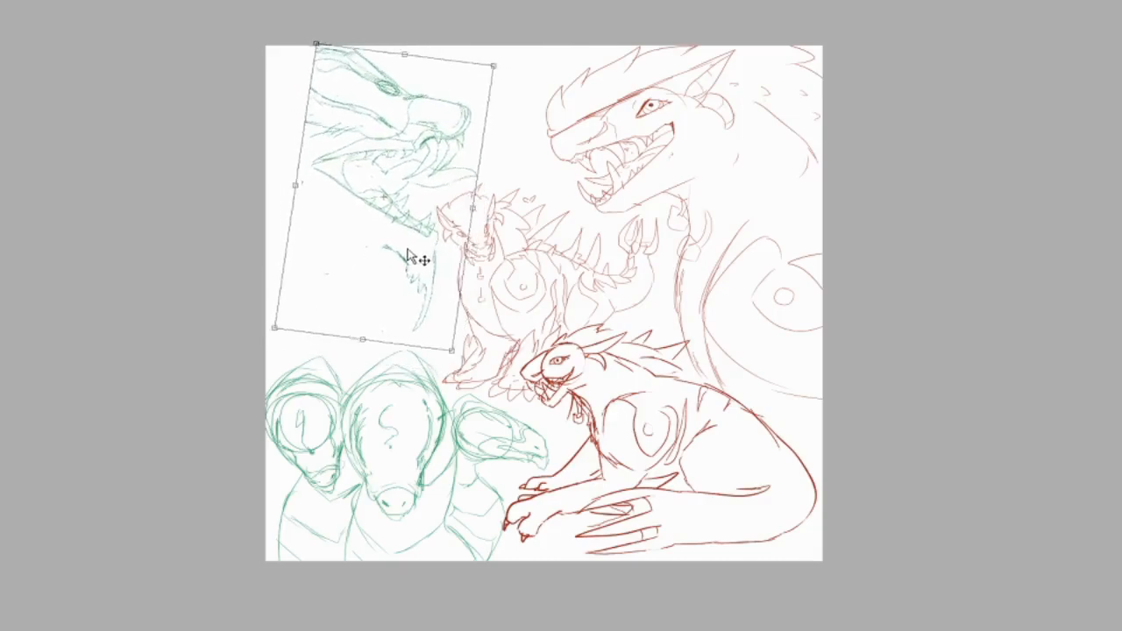